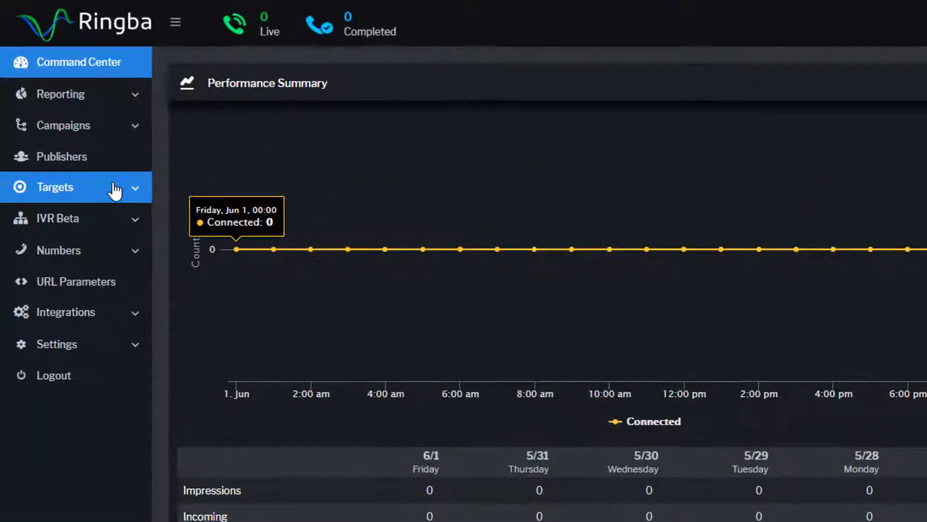
Go to the Manage Publishers page listing the account's publishers.
left_click(62, 156)
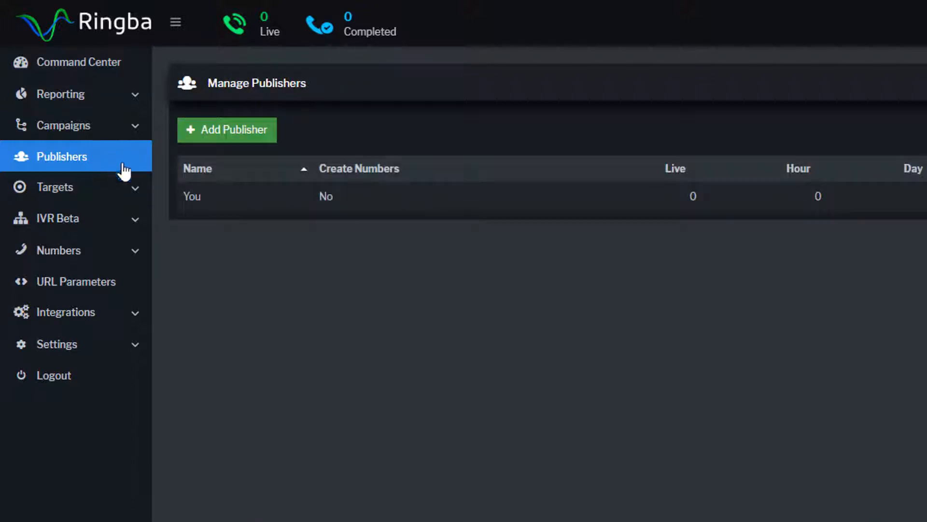
Create a new publisher with the company name 'Demo Publisher'.
left_click(226, 129)
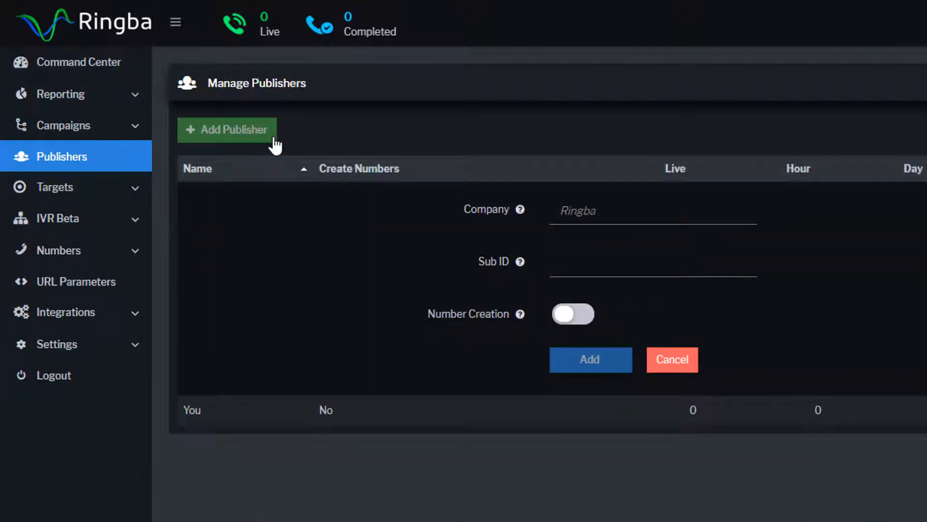
mouse_move(749, 211)
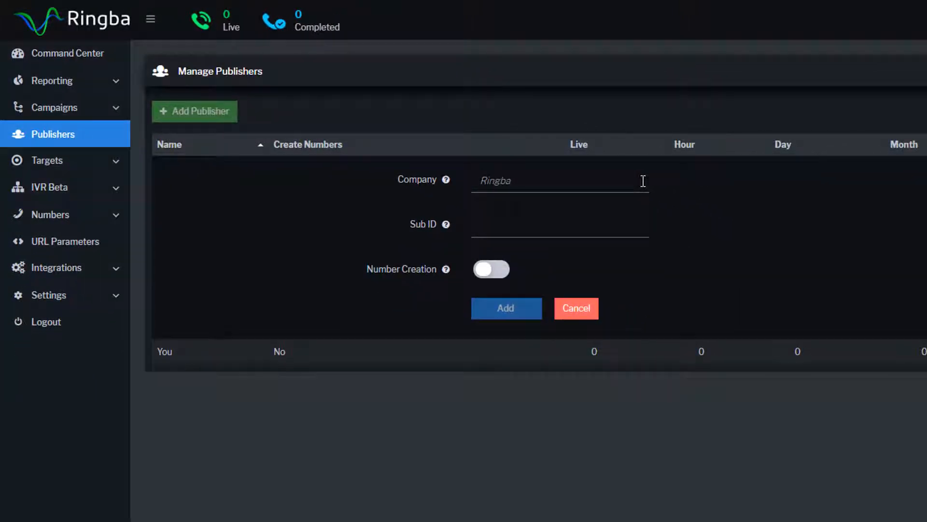
type("Demo Publisher")
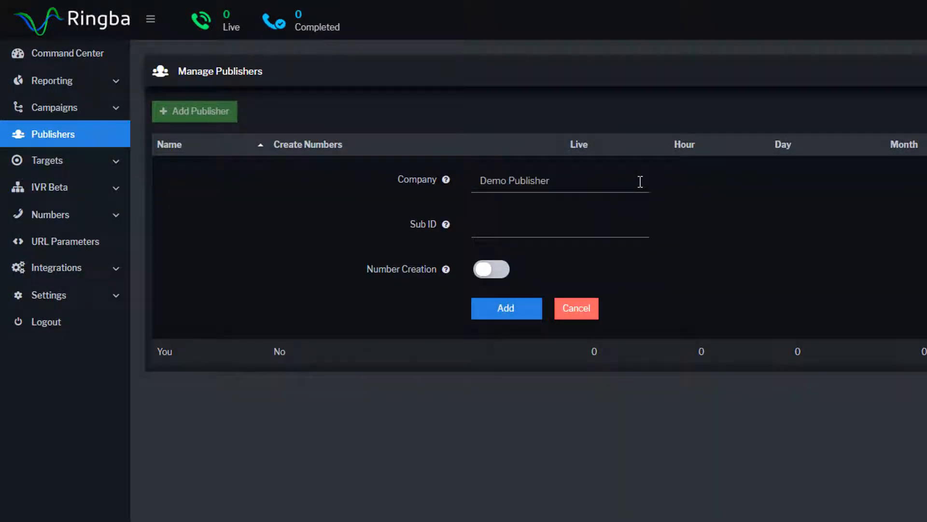
mouse_move(445, 223)
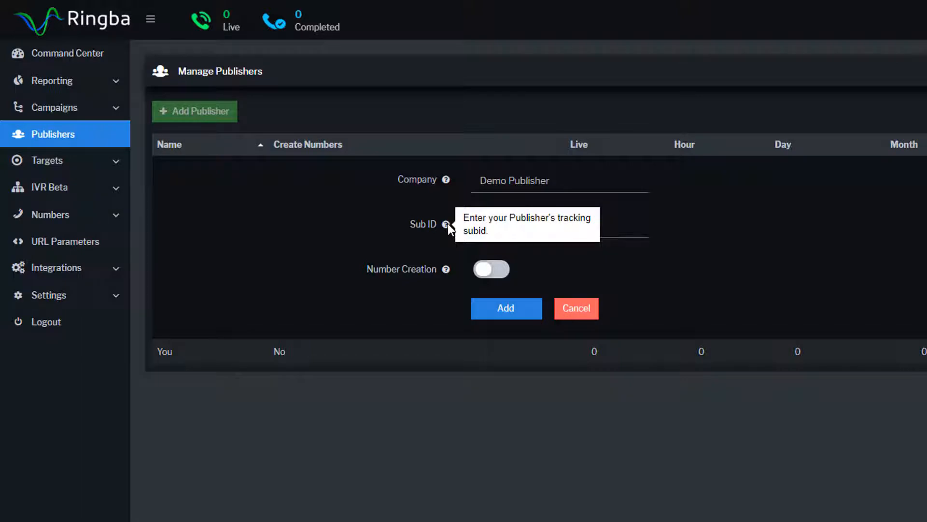
mouse_move(447, 270)
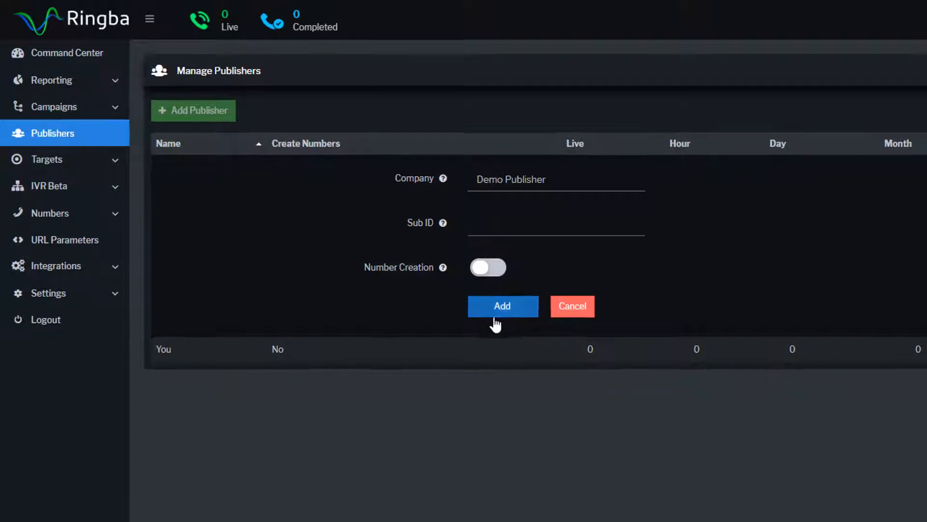
left_click(503, 307)
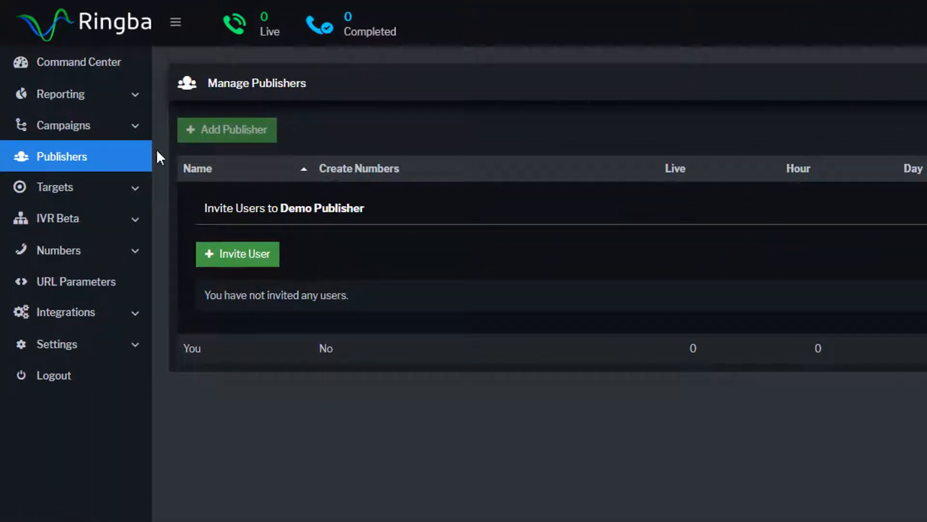
In Demo Campaign's settings, begin adding a new publisher number.
left_click(63, 125)
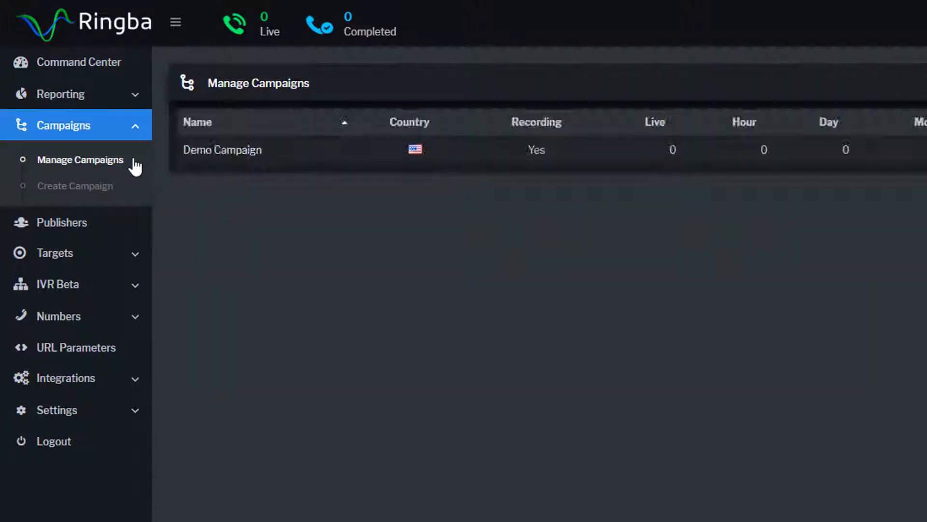
mouse_move(264, 149)
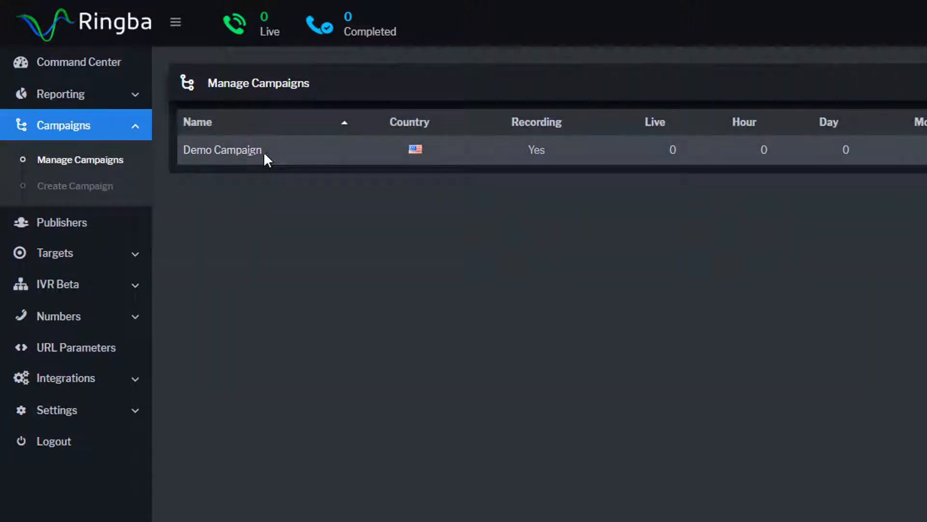
left_click(223, 150)
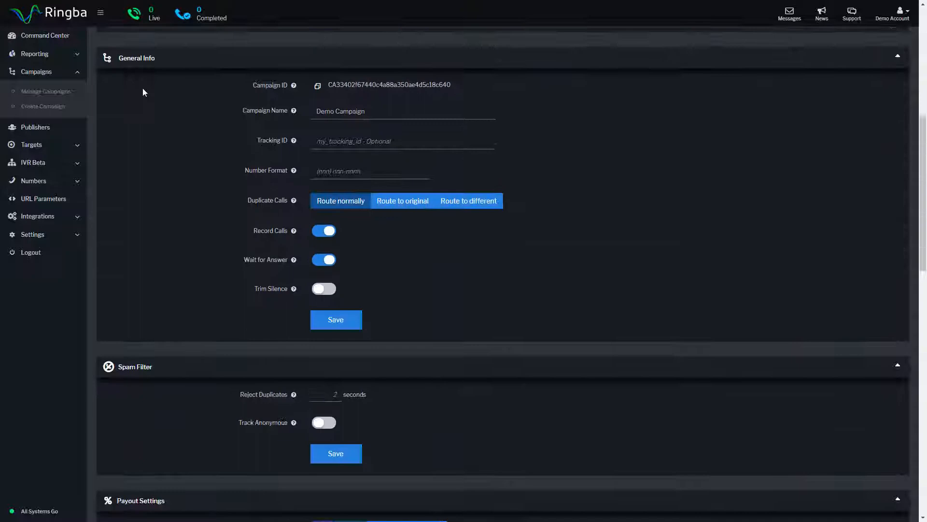
scroll("down", 3)
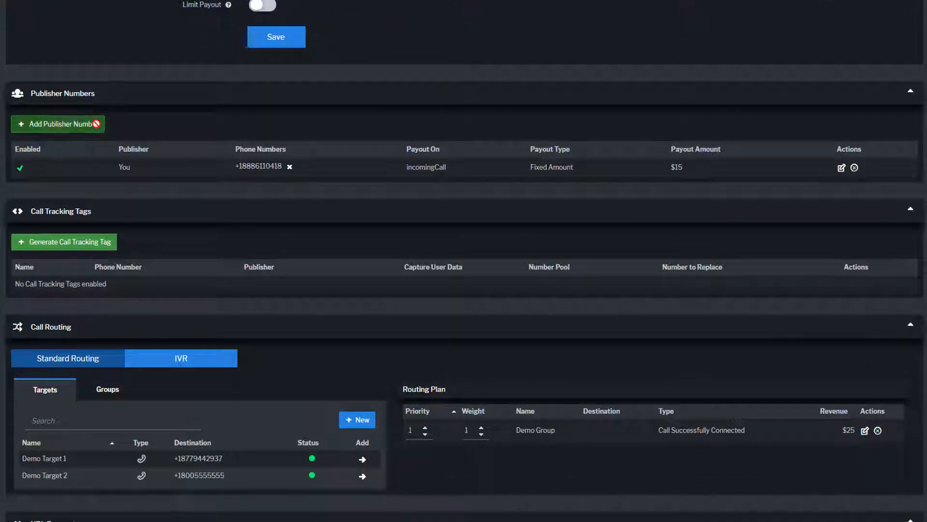
left_click(58, 123)
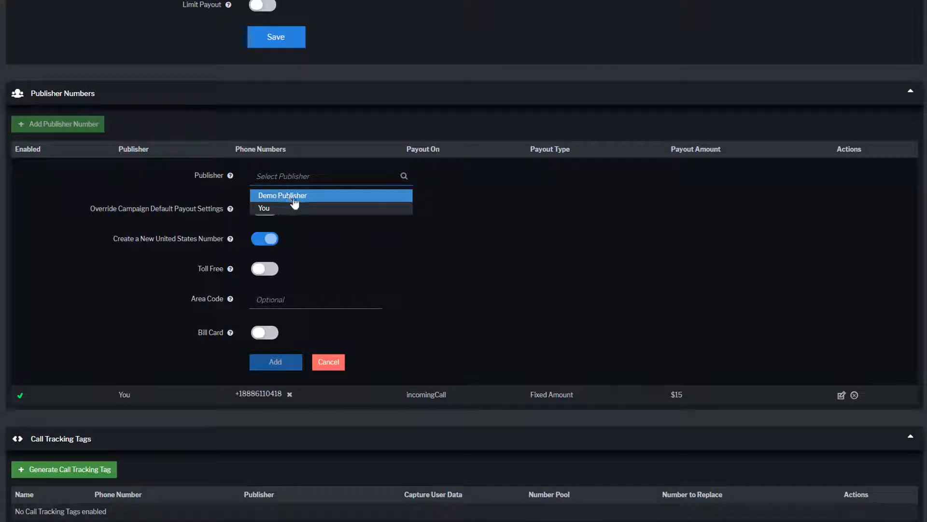
Assign Demo Publisher a new United States number using the campaign's default payout.
left_click(283, 195)
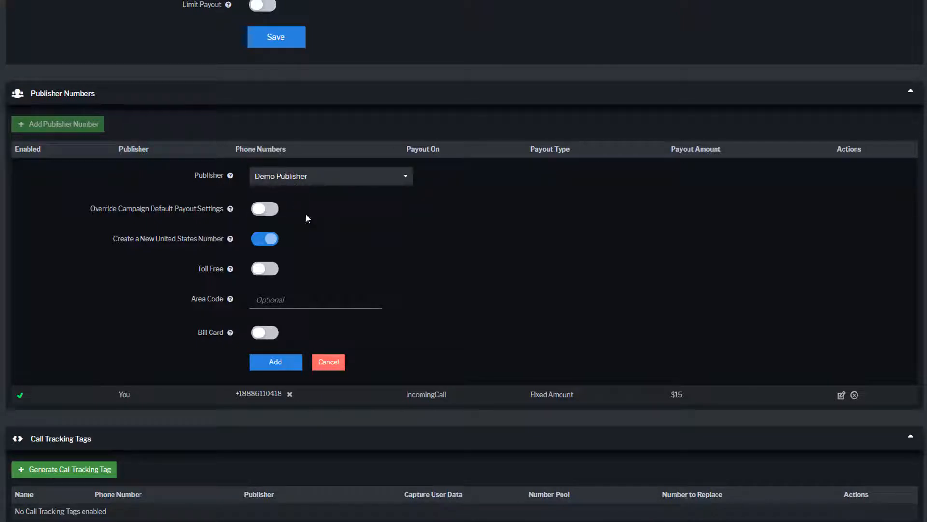
left_click(265, 209)
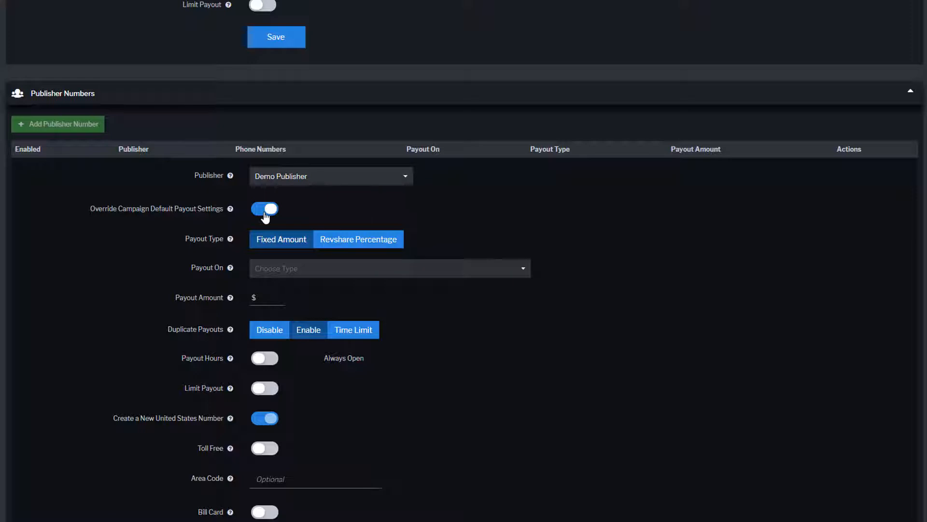
left_click(265, 208)
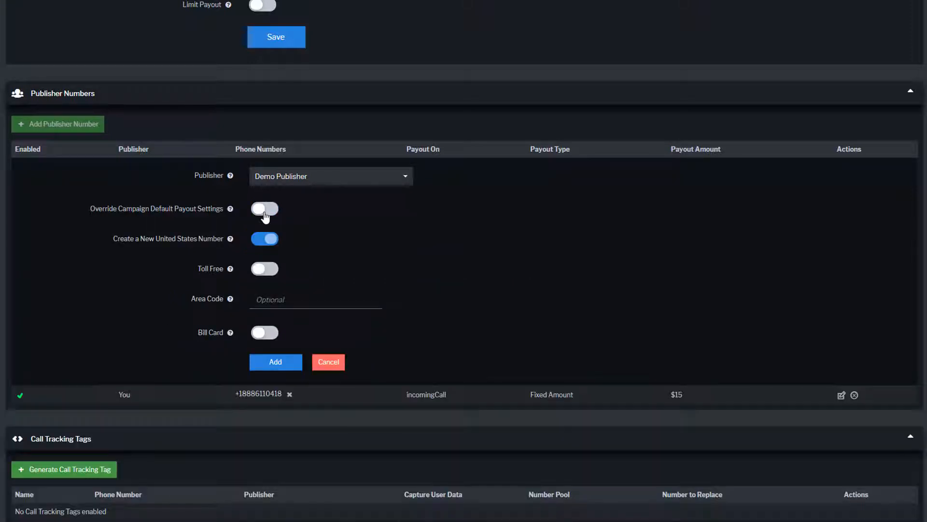
left_click(265, 209)
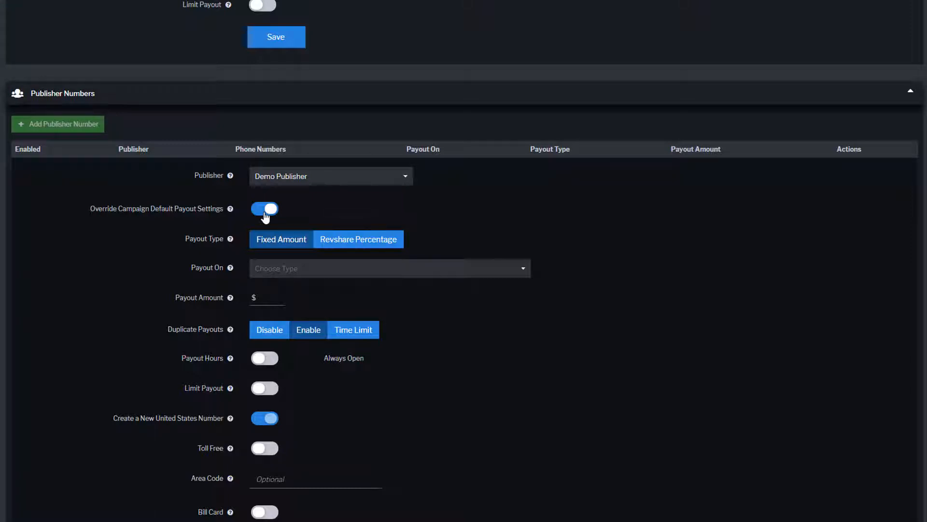
left_click(264, 208)
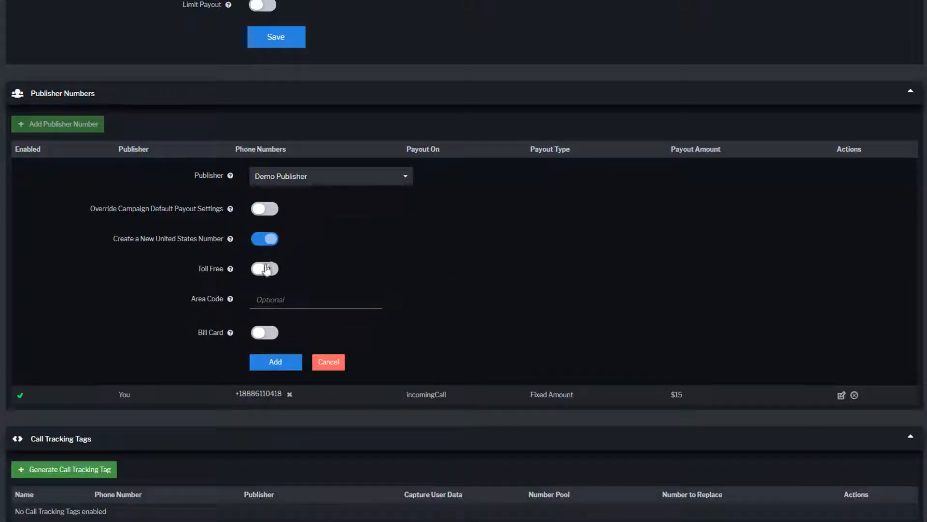
left_click(265, 268)
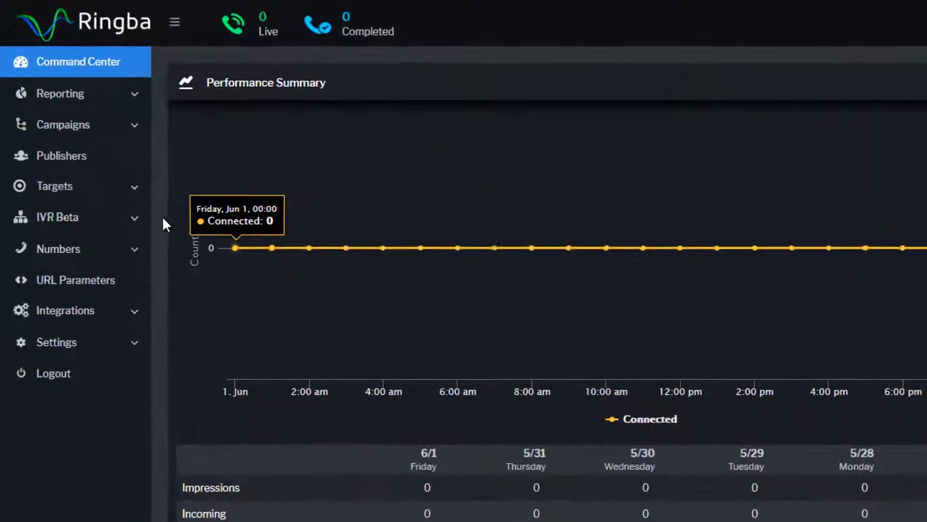
Show the users panel for Demo Publisher from the Manage Publishers list.
left_click(62, 157)
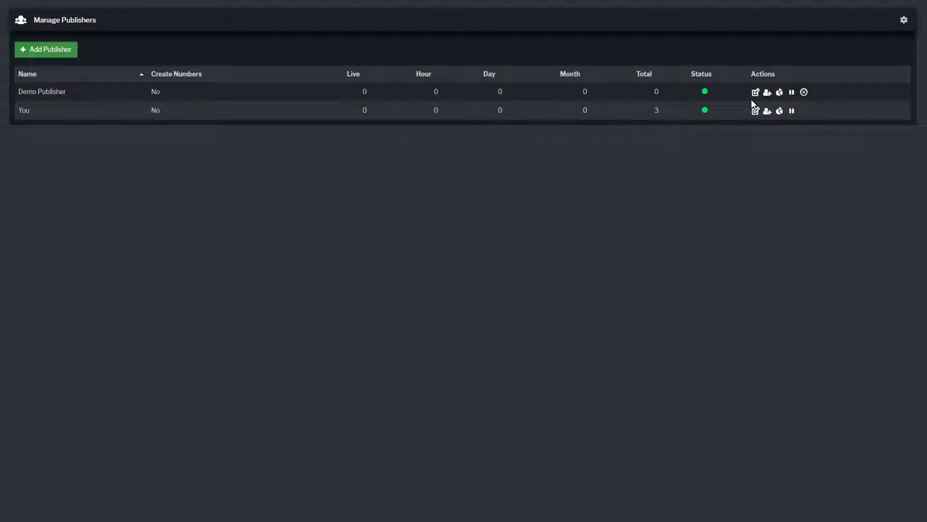
left_click(767, 92)
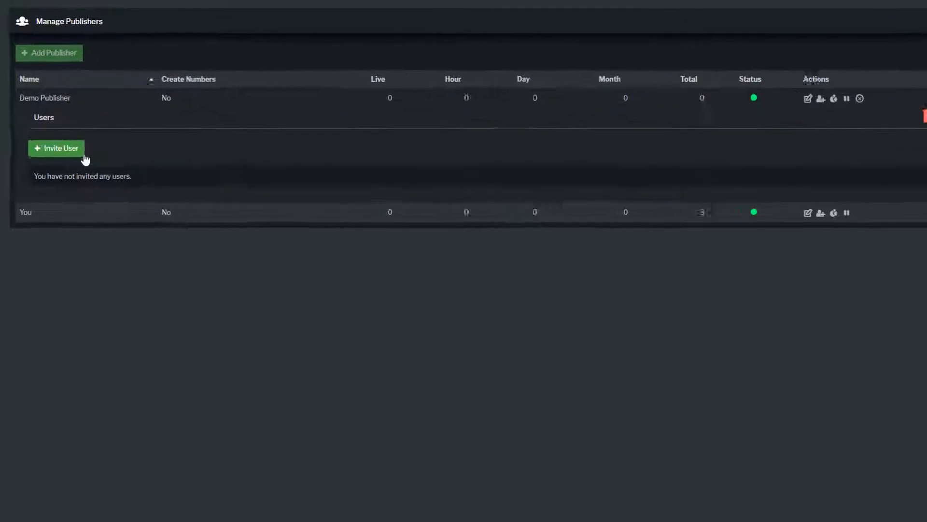
Send a user invitation for Demo Publisher with email and name filled in.
left_click(56, 148)
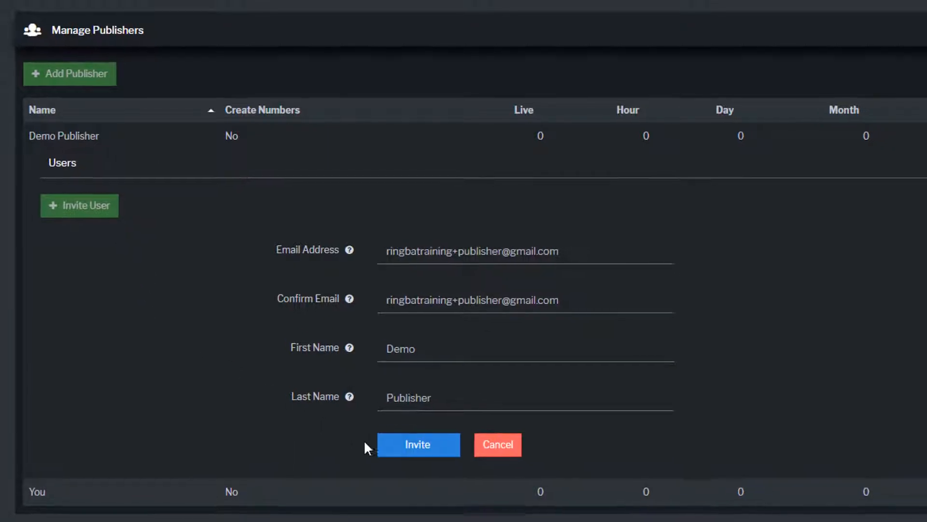
left_click(417, 445)
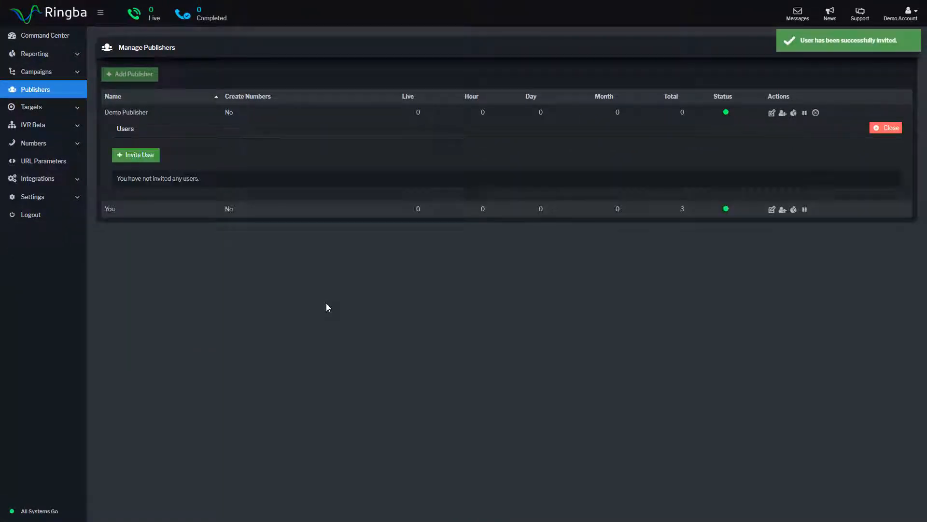